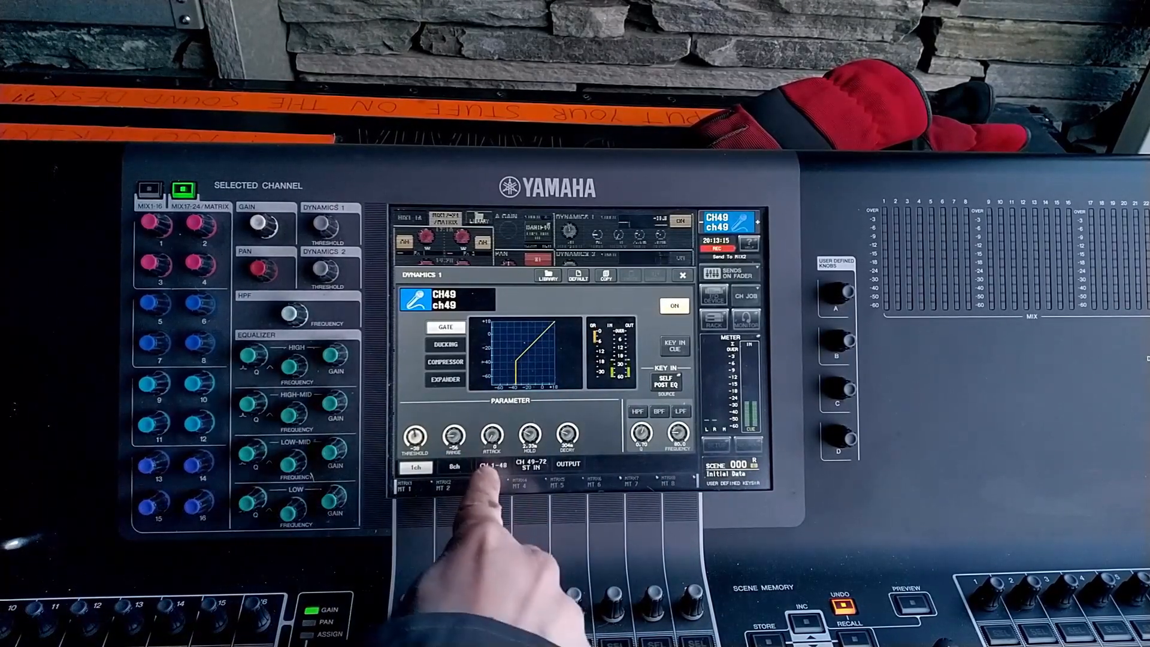
- Select snare channel CH50 on the Dynamics 1 gate screen and switch its gate on
left_click(490, 437)
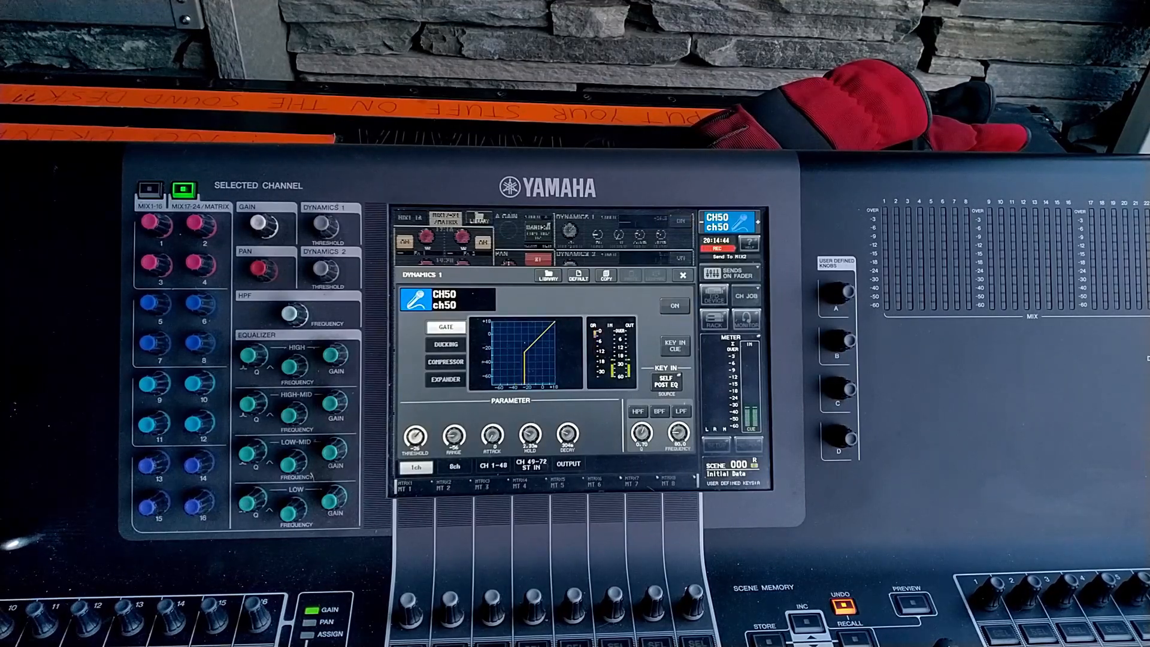
left_click(673, 307)
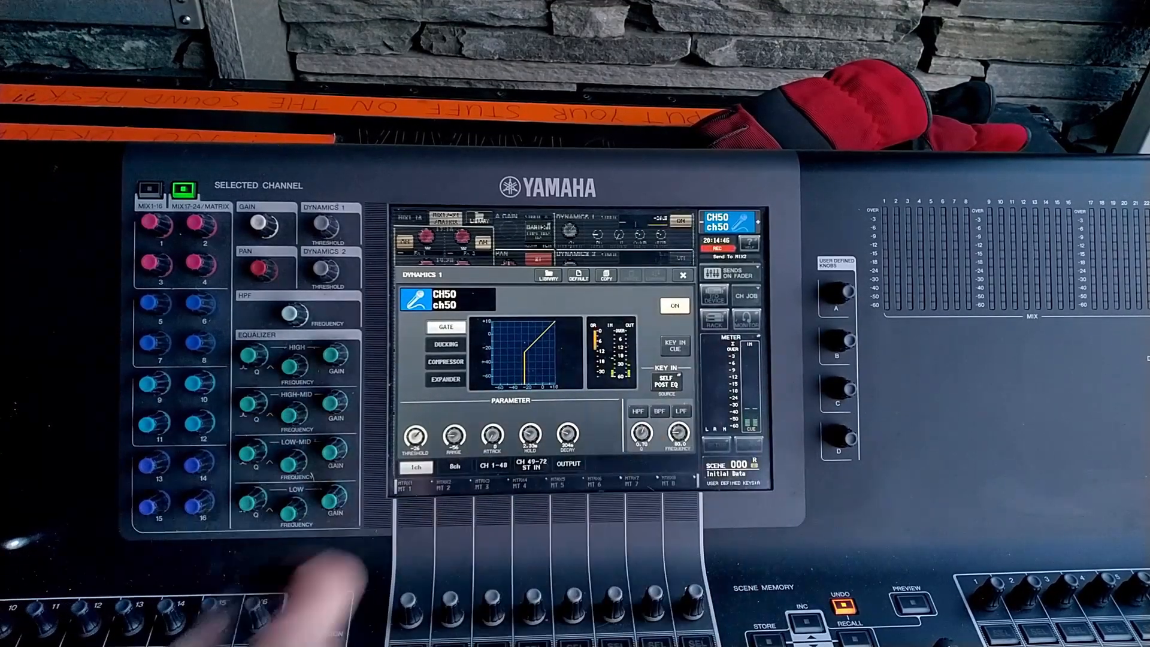